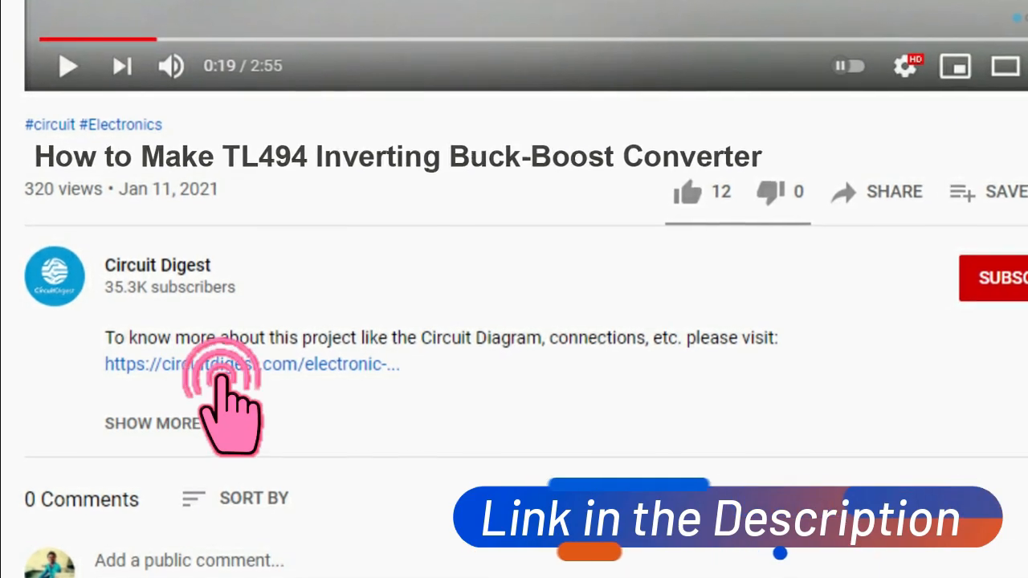
# Open the circuitdigest.com project article linked in the video description.
pyautogui.click(252, 364)
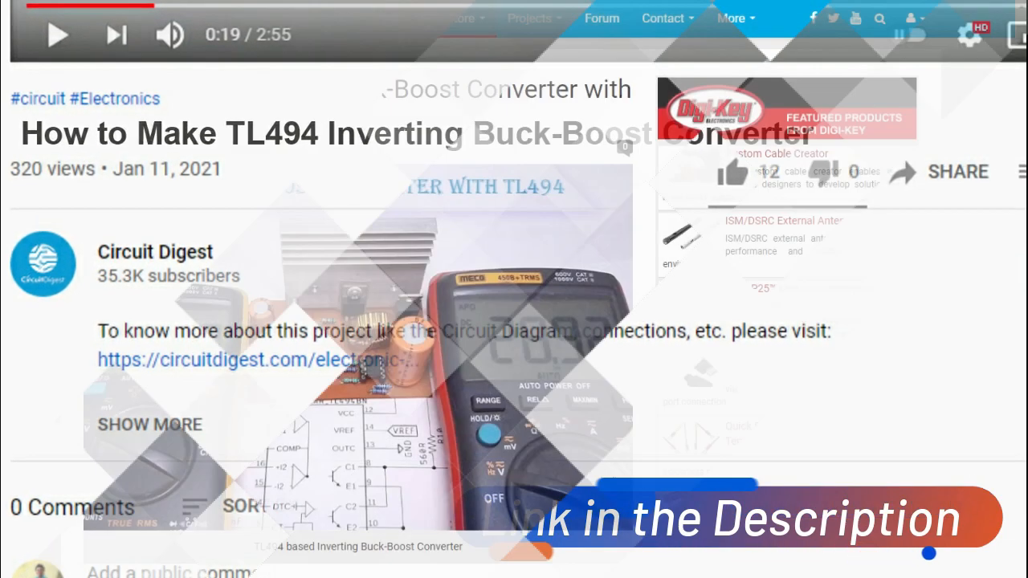
# Scroll past the components, schematic and PCB sections to the multimeter testing photos.
pyautogui.scroll(-3)
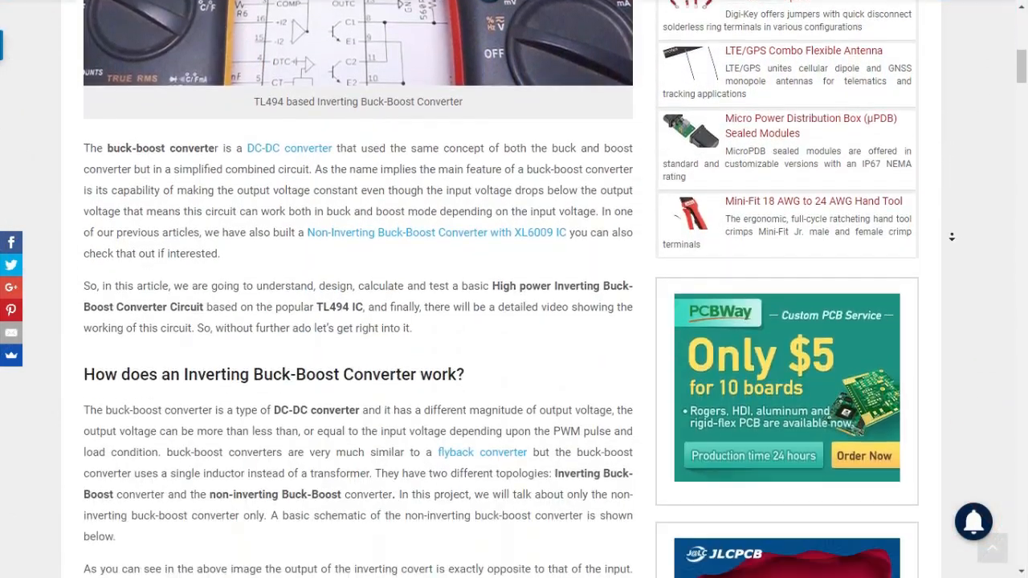
pyautogui.scroll(-3)
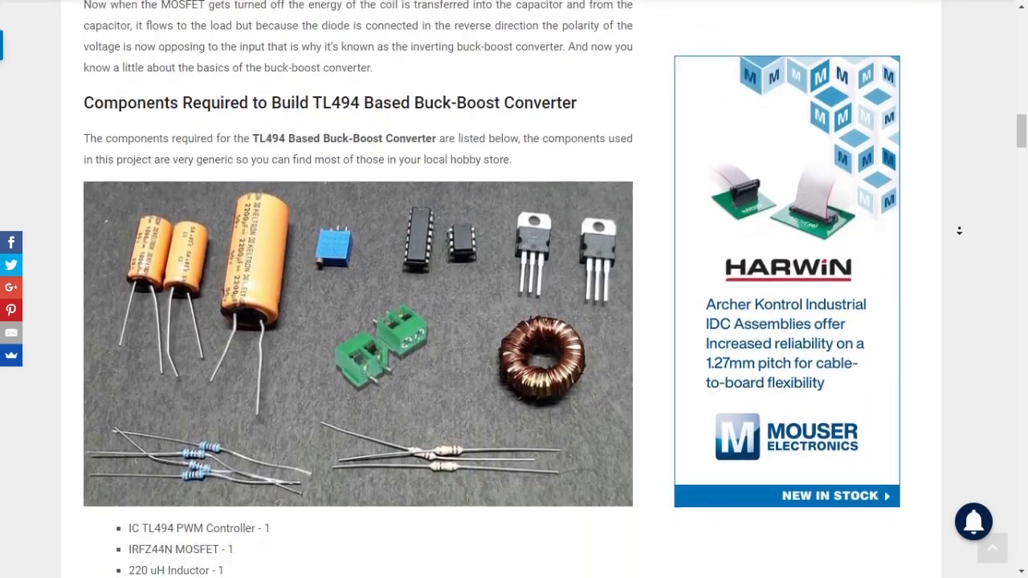
pyautogui.scroll(-3)
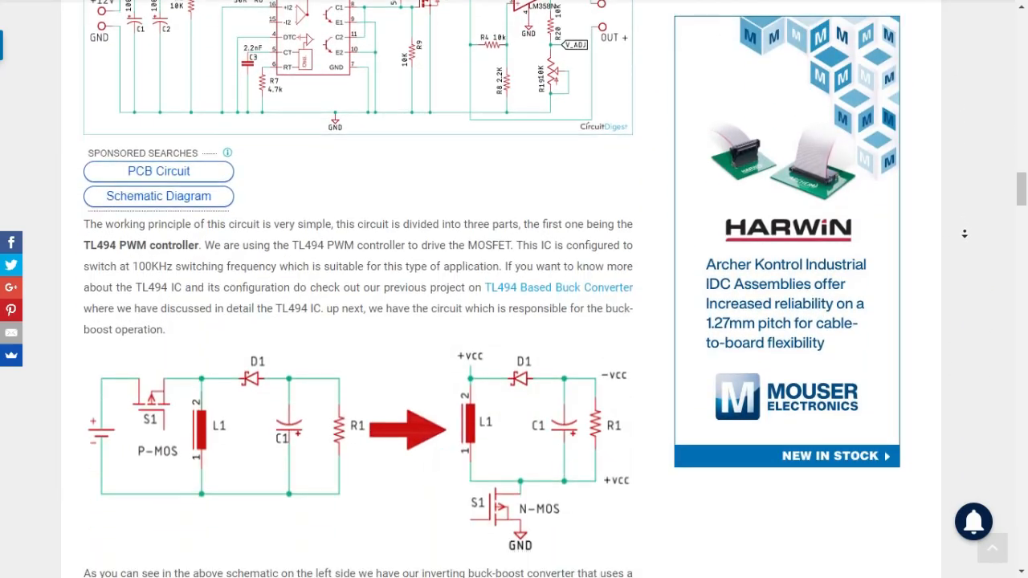
pyautogui.scroll(-3)
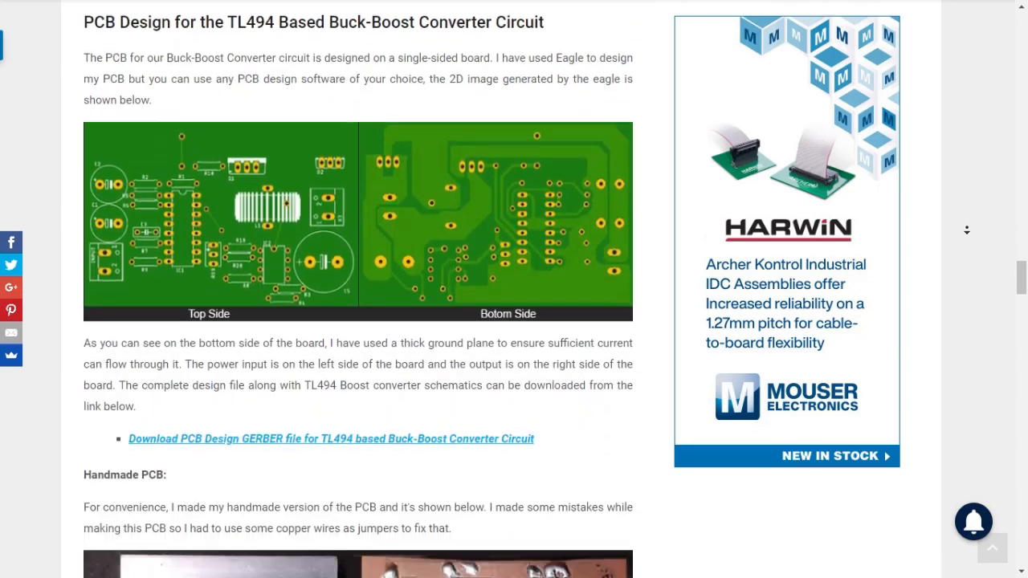
pyautogui.scroll(-3)
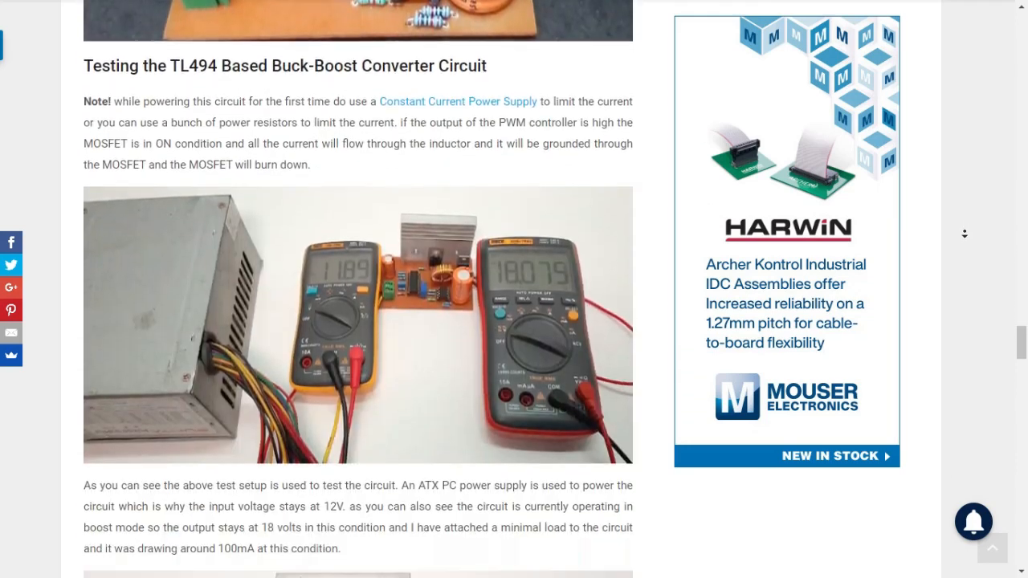
pyautogui.scroll(-3)
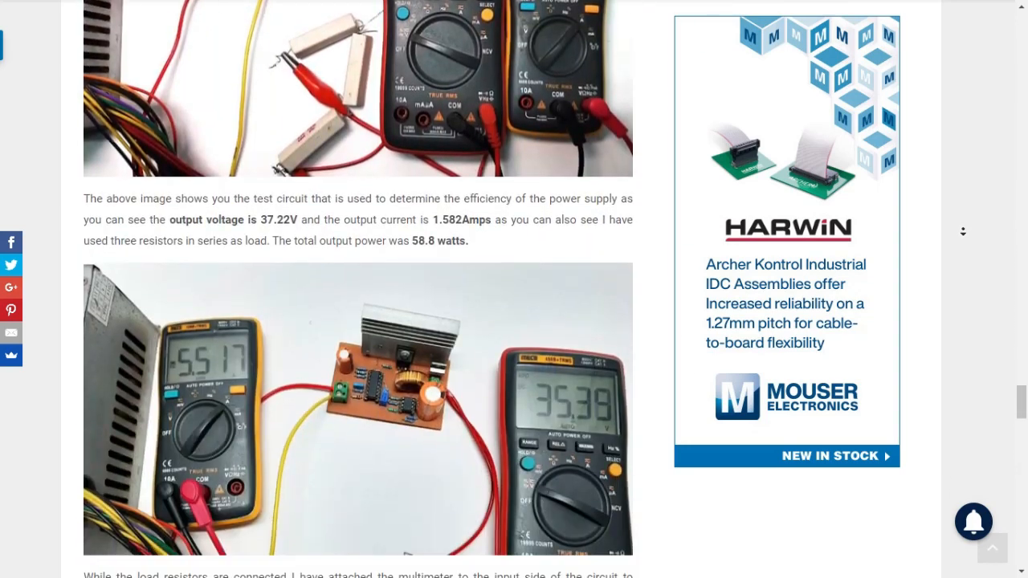